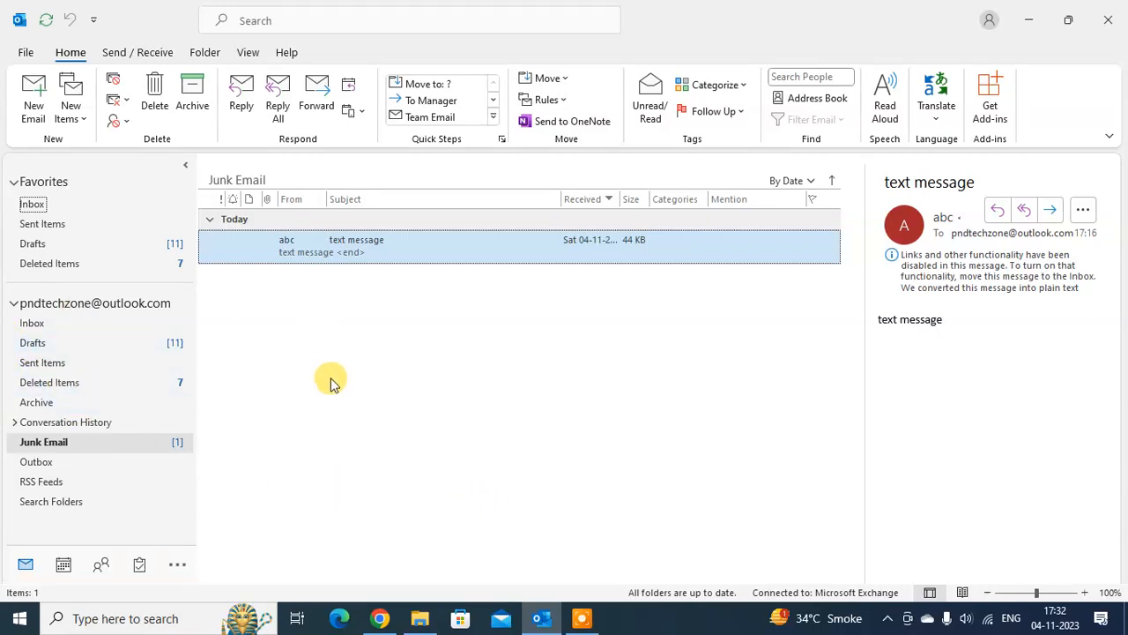
{"action": "mouse_move", "coordinate": [419, 340]}
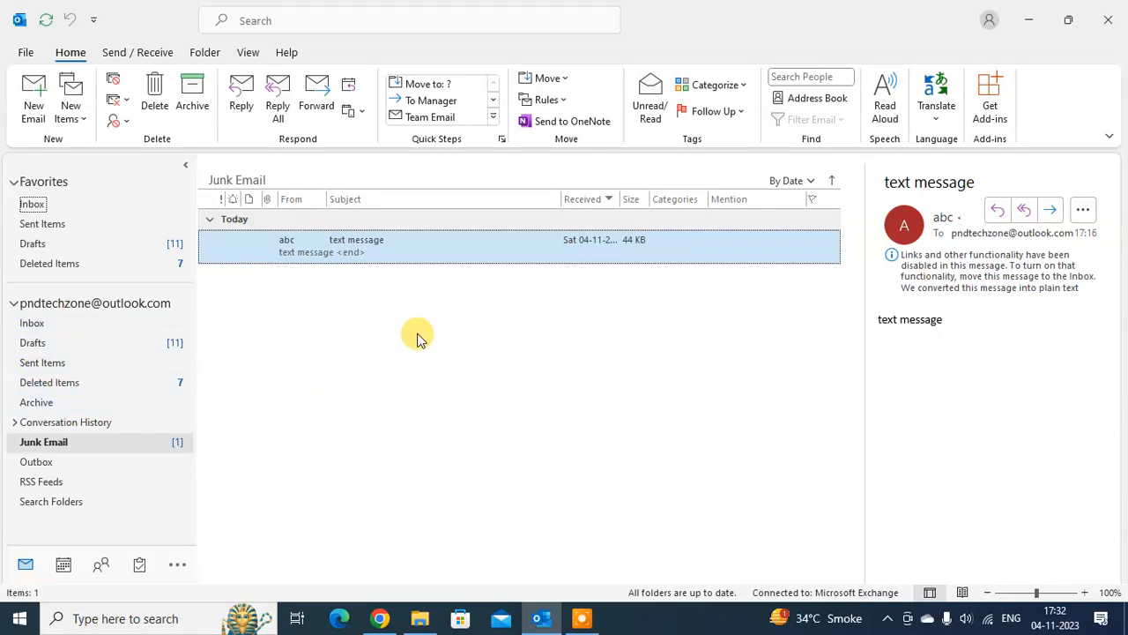
{"action": "mouse_move", "coordinate": [524, 321]}
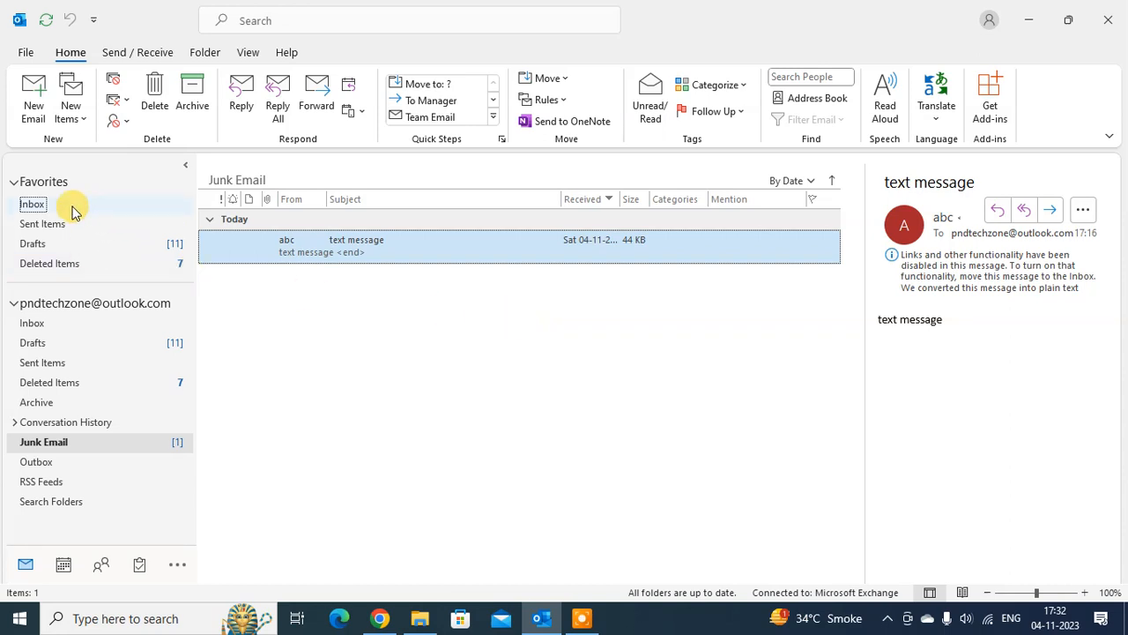
- Open the Inbox and bring up the Move Items folder list for 'Data updated'
{"action": "left_click", "coordinate": [33, 204]}
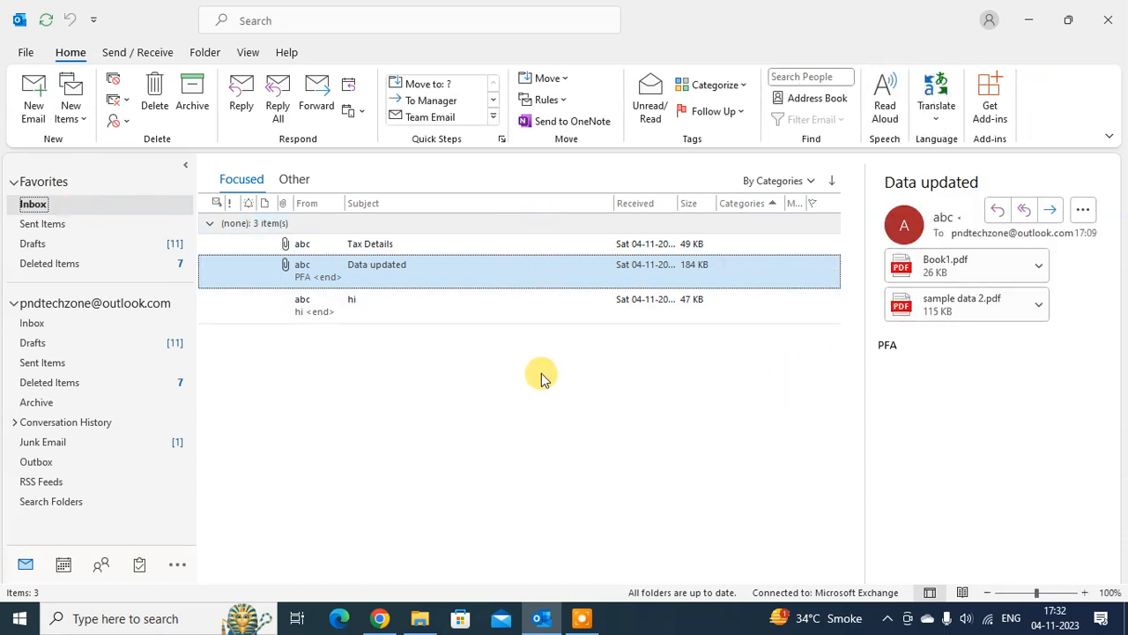
{"action": "mouse_move", "coordinate": [547, 343]}
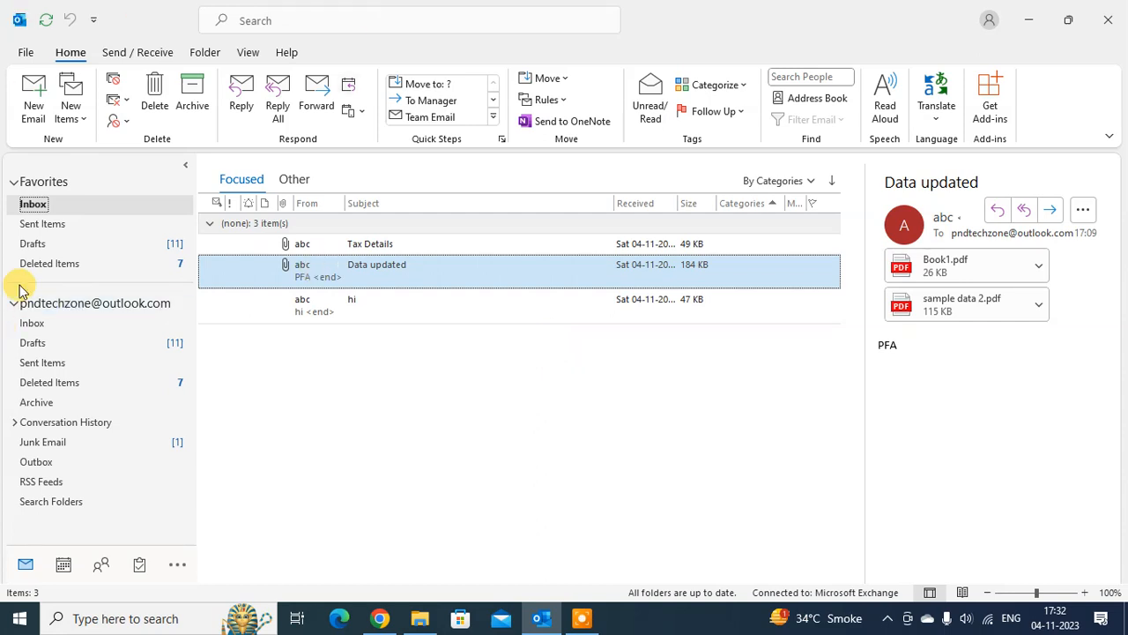
{"action": "mouse_move", "coordinate": [423, 271]}
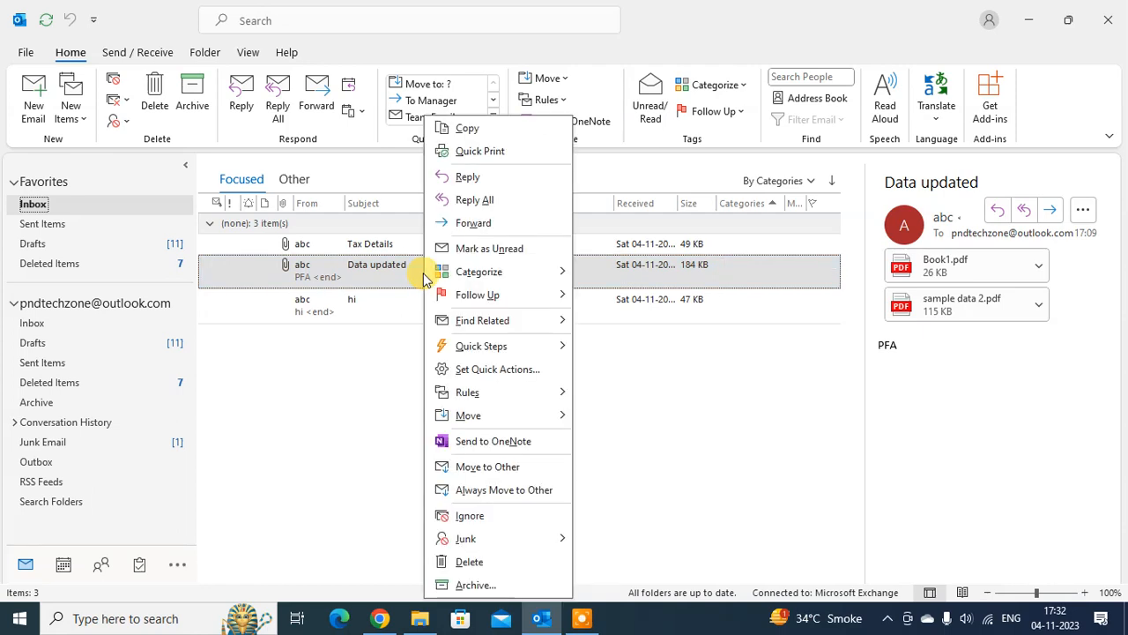
{"action": "mouse_move", "coordinate": [468, 415]}
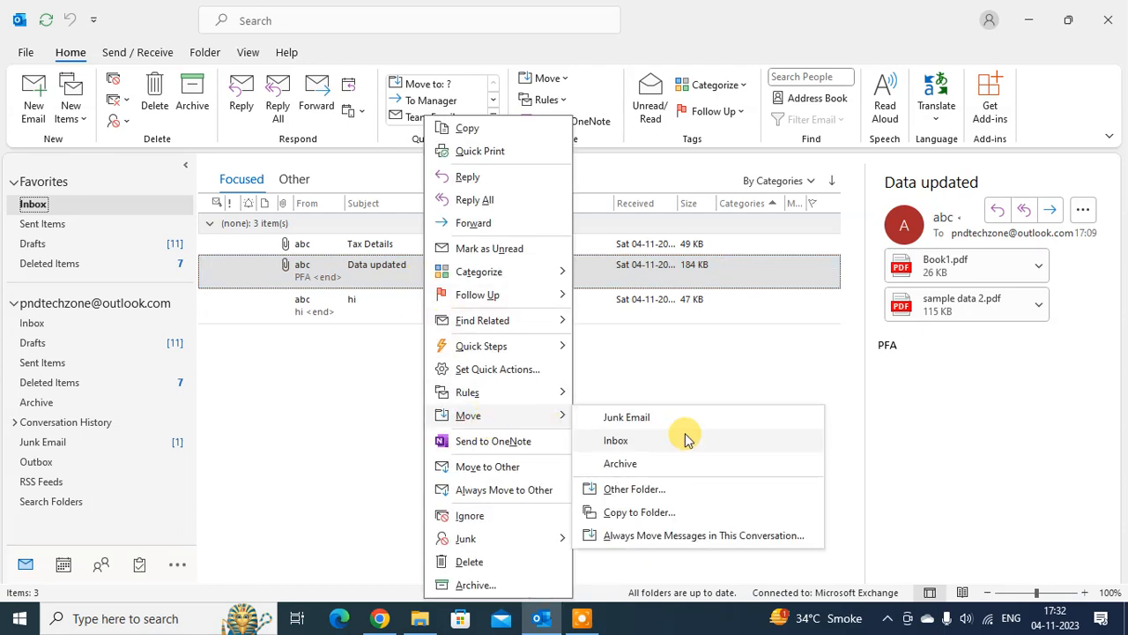
{"action": "left_click", "coordinate": [634, 489]}
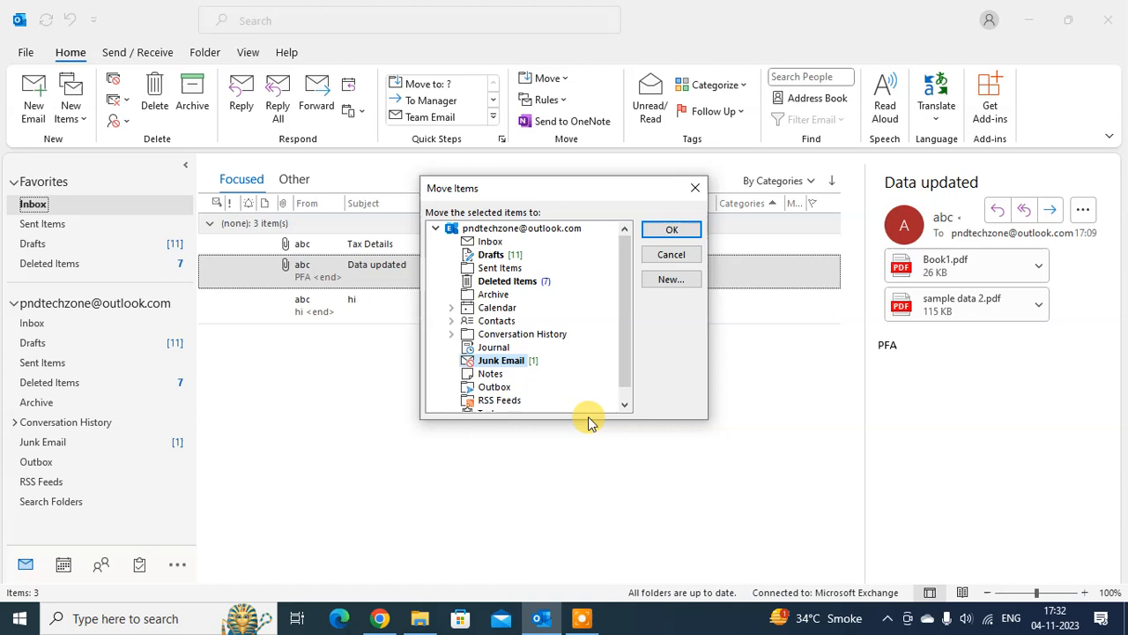
- Select Junk Email as the destination folder in the Move Items list
{"action": "scroll", "scroll_direction": "down", "scroll_amount": 3}
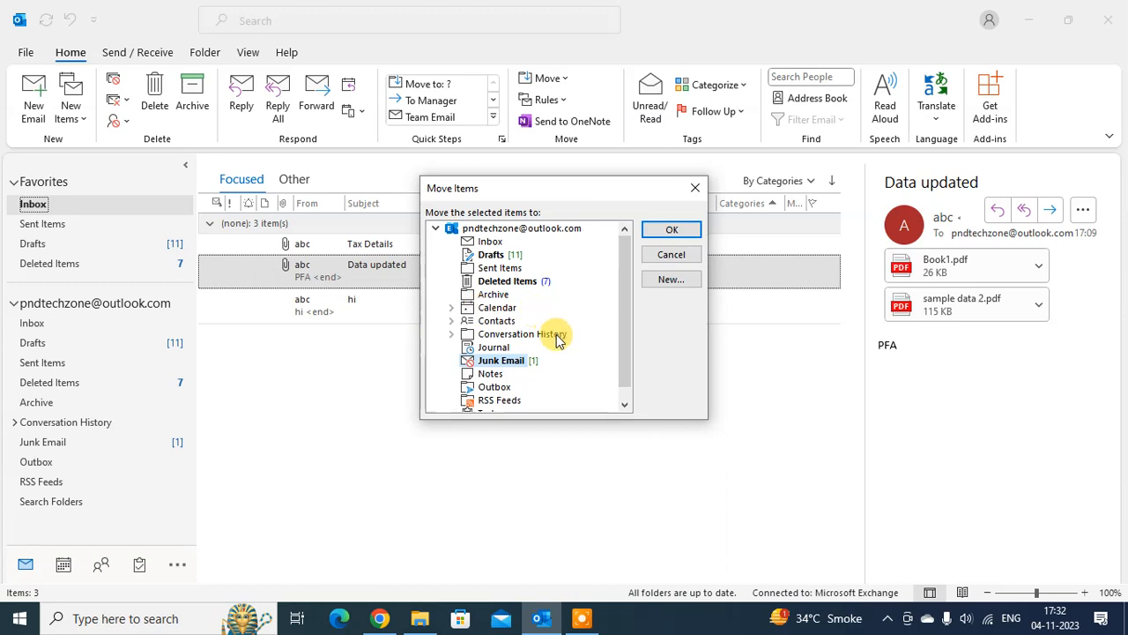
{"action": "scroll", "scroll_direction": "down", "scroll_amount": 3}
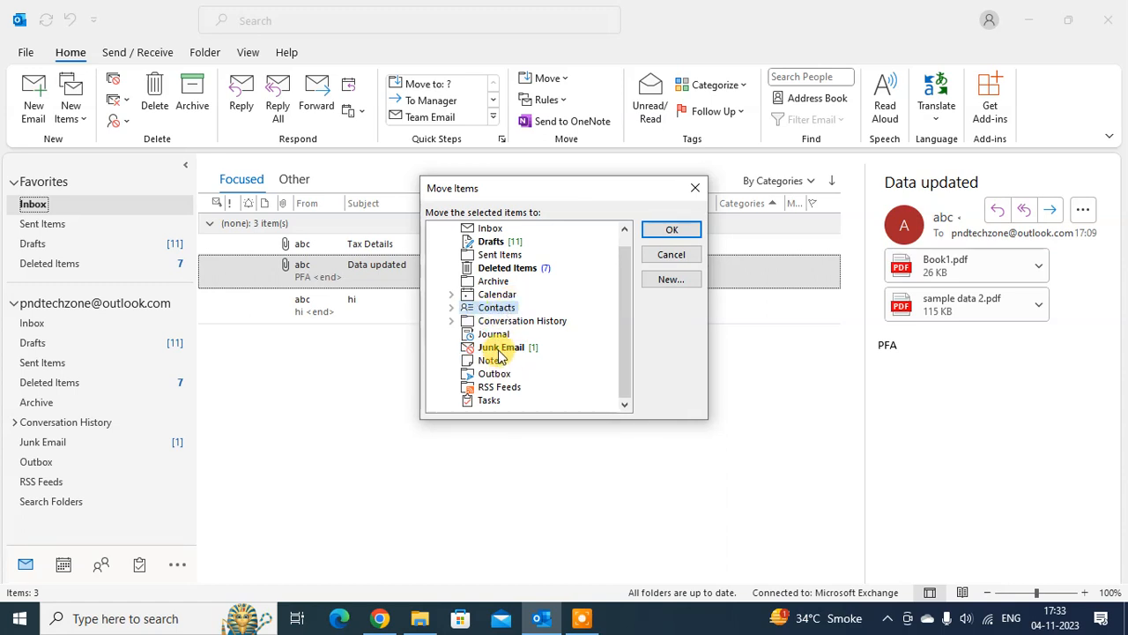
{"action": "left_click", "coordinate": [499, 346]}
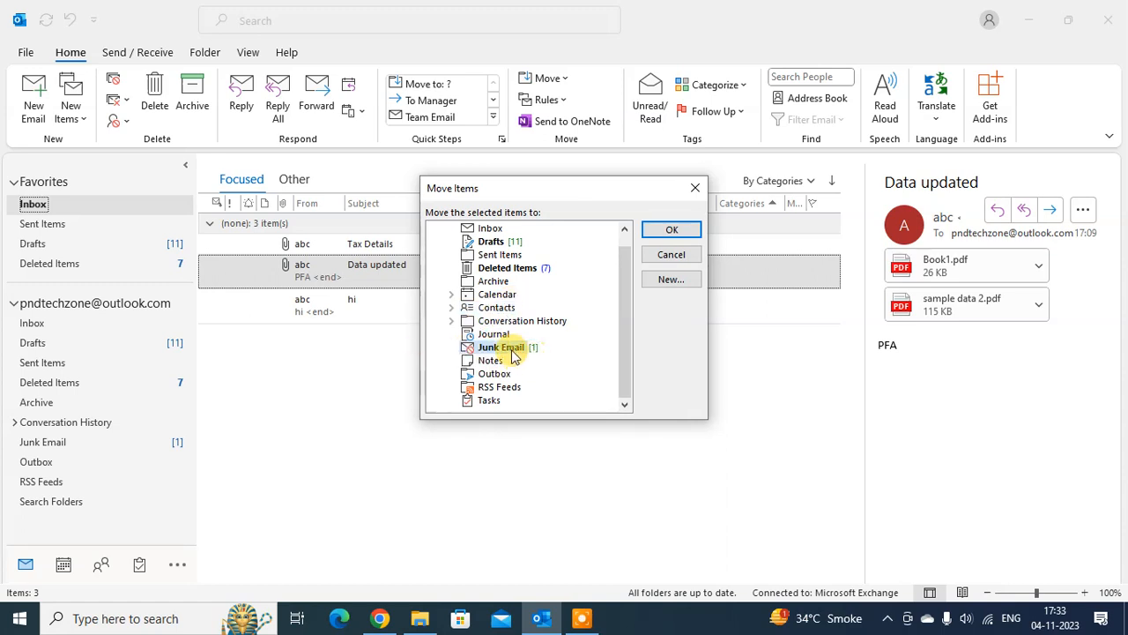
{"action": "mouse_move", "coordinate": [515, 347]}
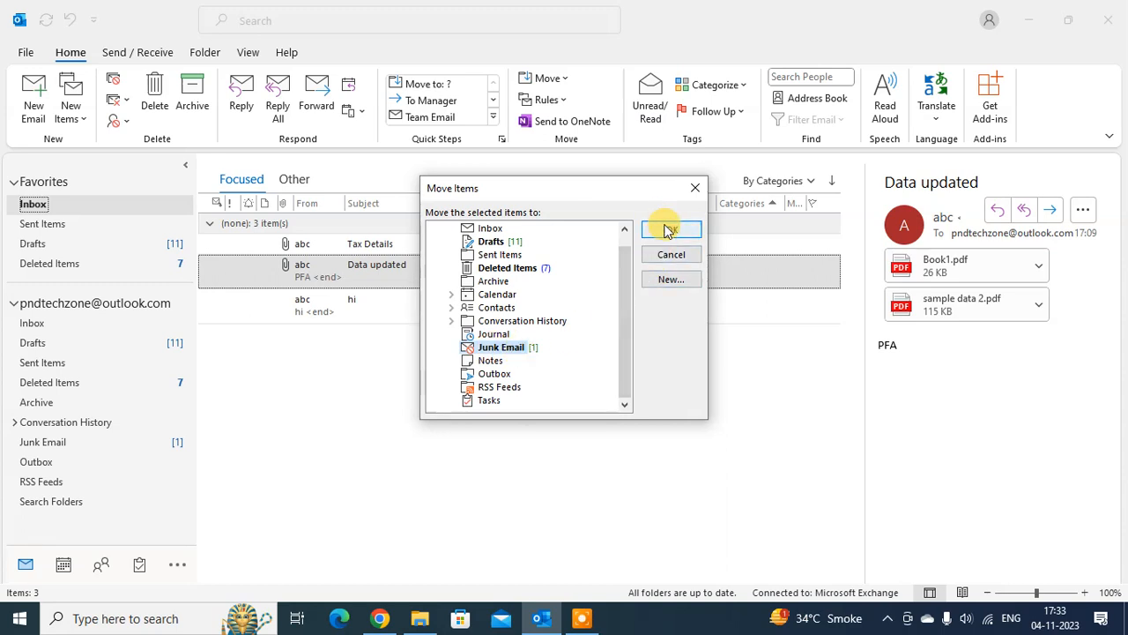
- Confirm the move and open Junk Email, now listing two messages
{"action": "left_click", "coordinate": [670, 230]}
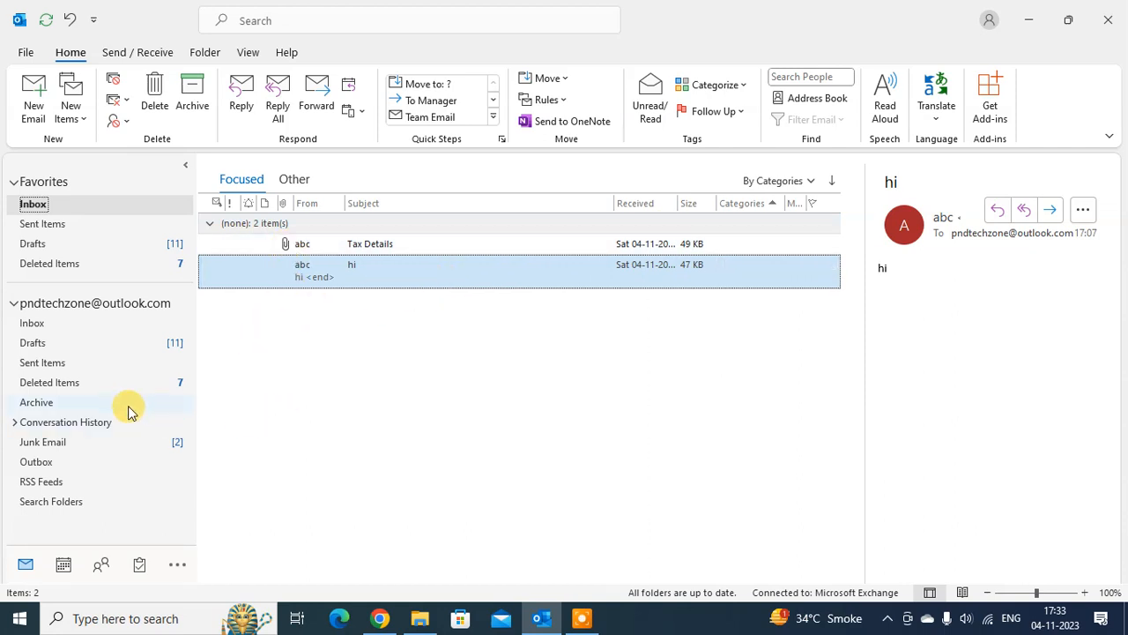
{"action": "mouse_move", "coordinate": [167, 441]}
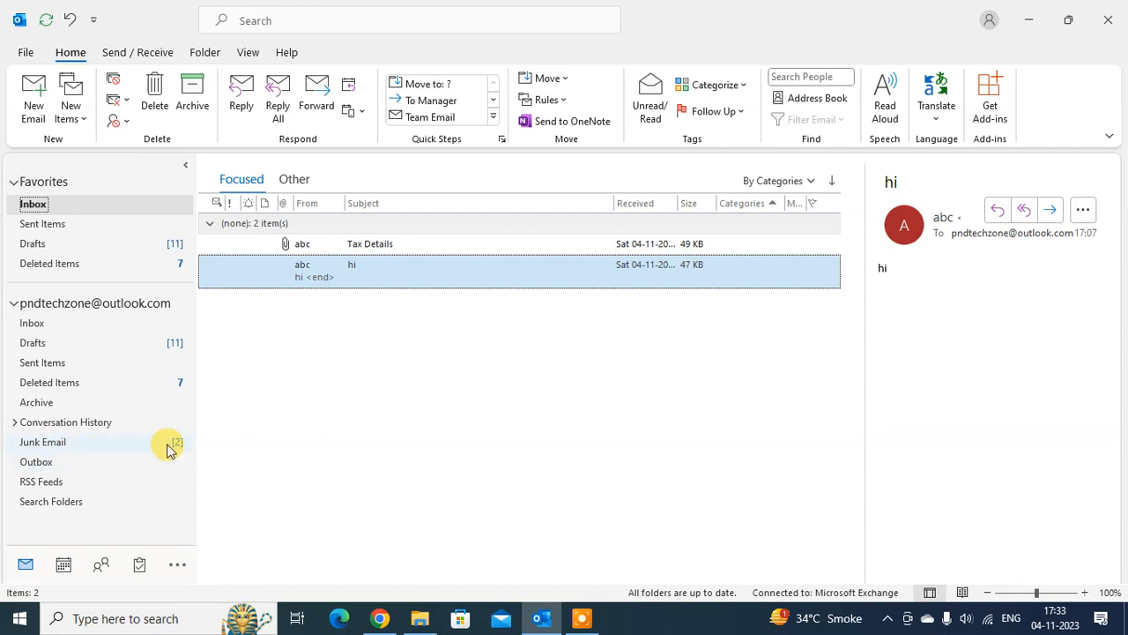
{"action": "left_click", "coordinate": [42, 441]}
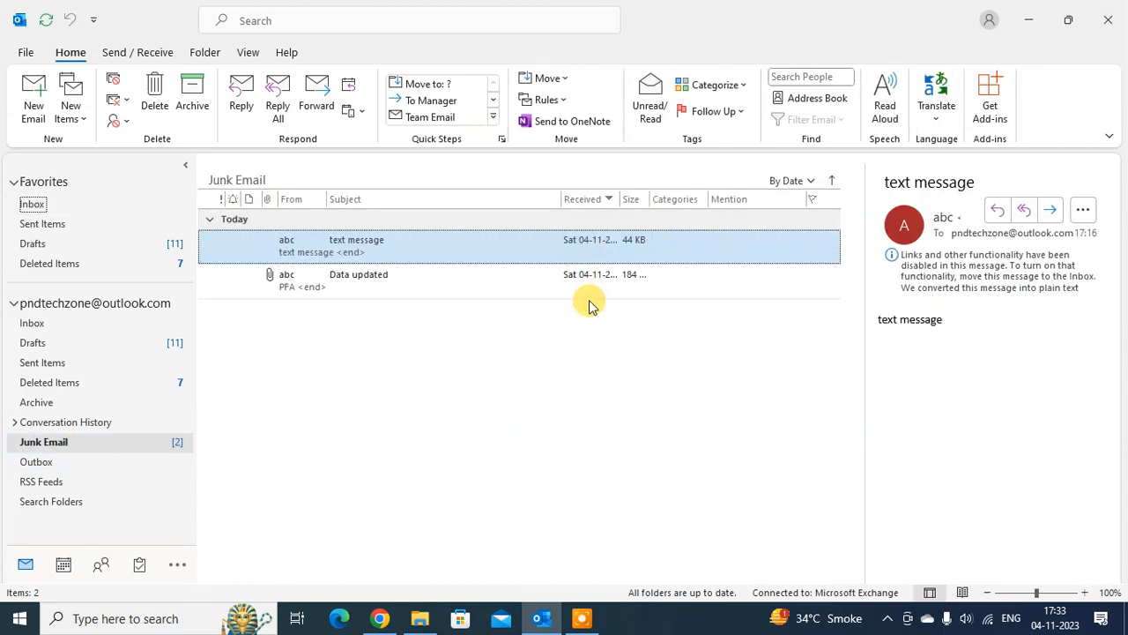
{"action": "mouse_move", "coordinate": [584, 608]}
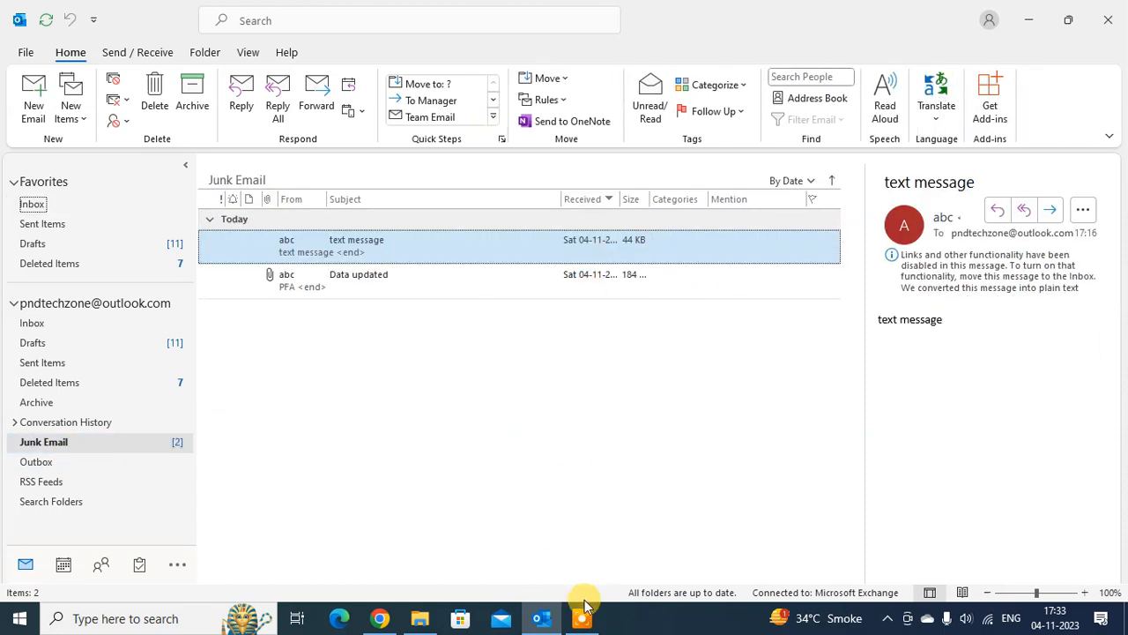